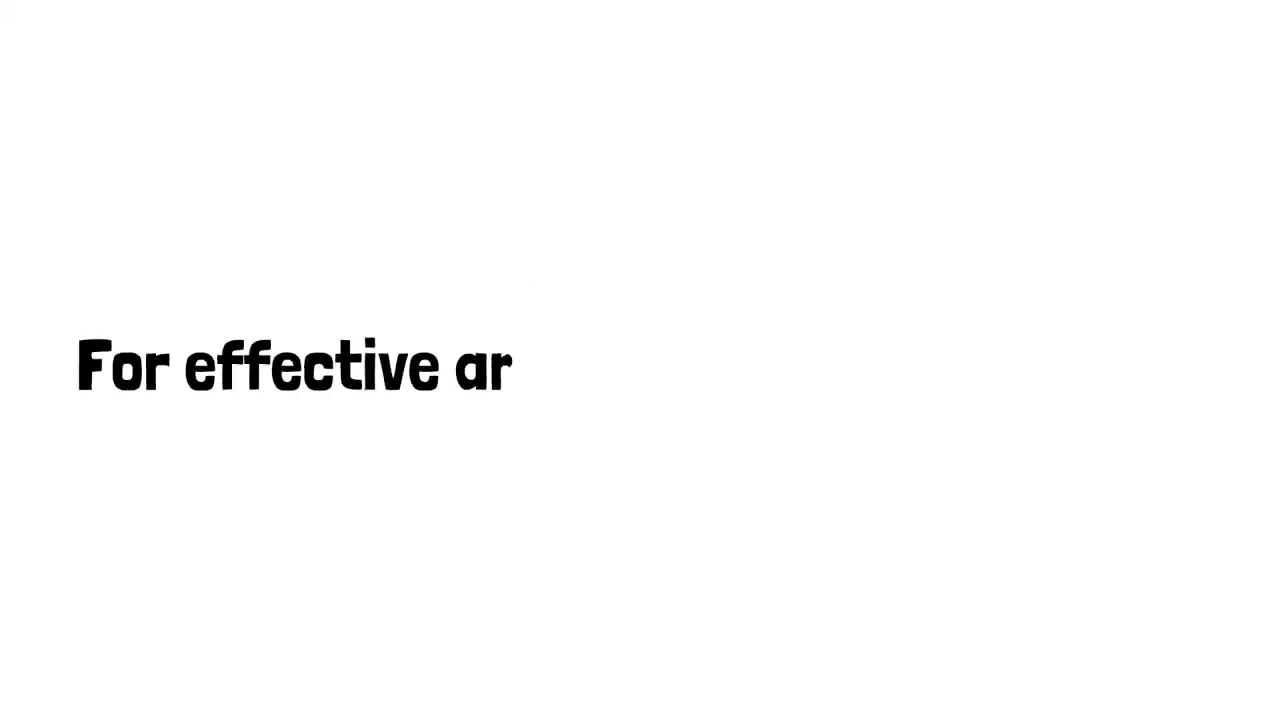
text(nd collaobrative meetings)
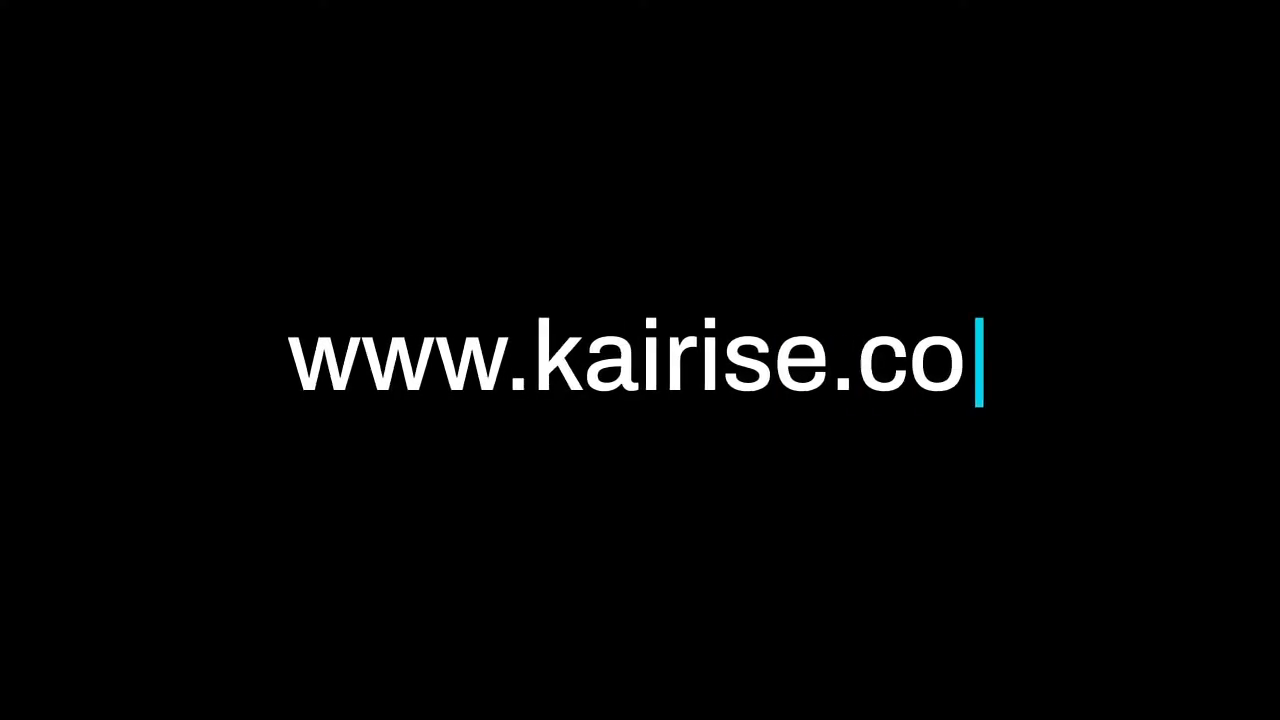
text(m)
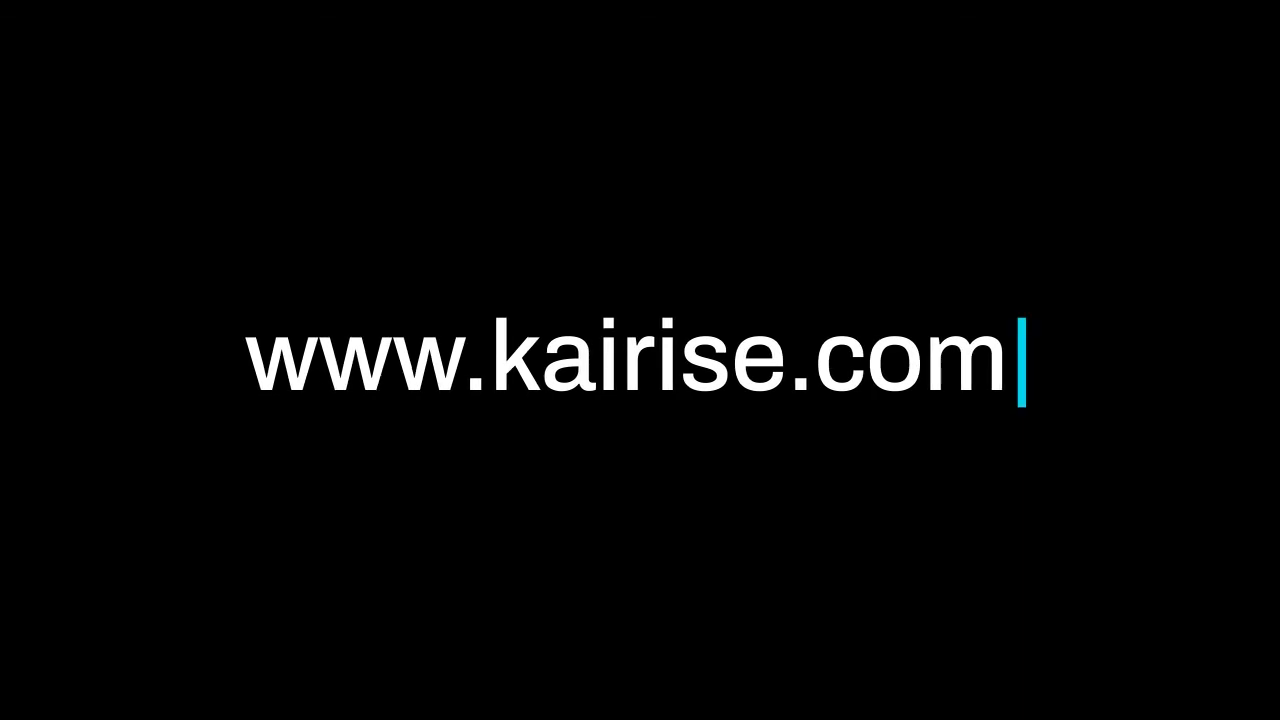